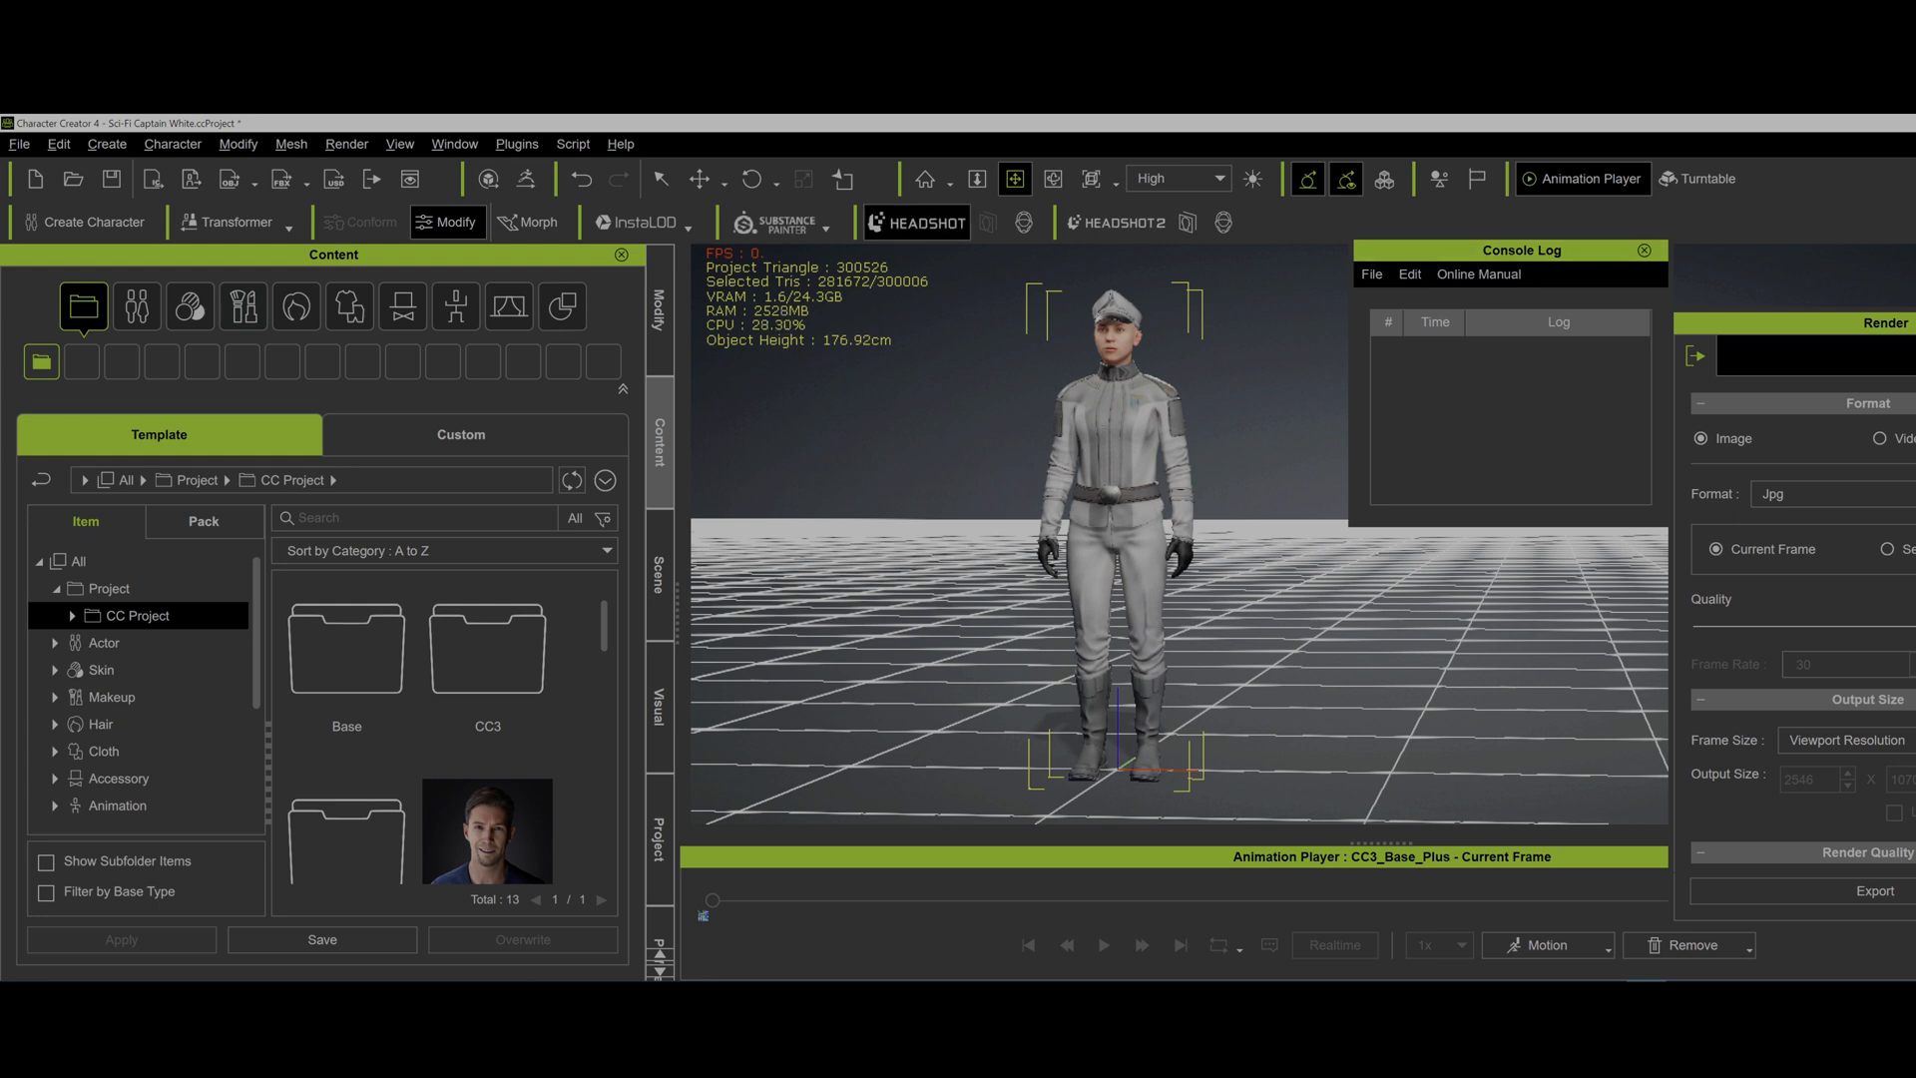
# - Run the FixDazMats Python script via Script > Load Python
pyautogui.click(572, 143)
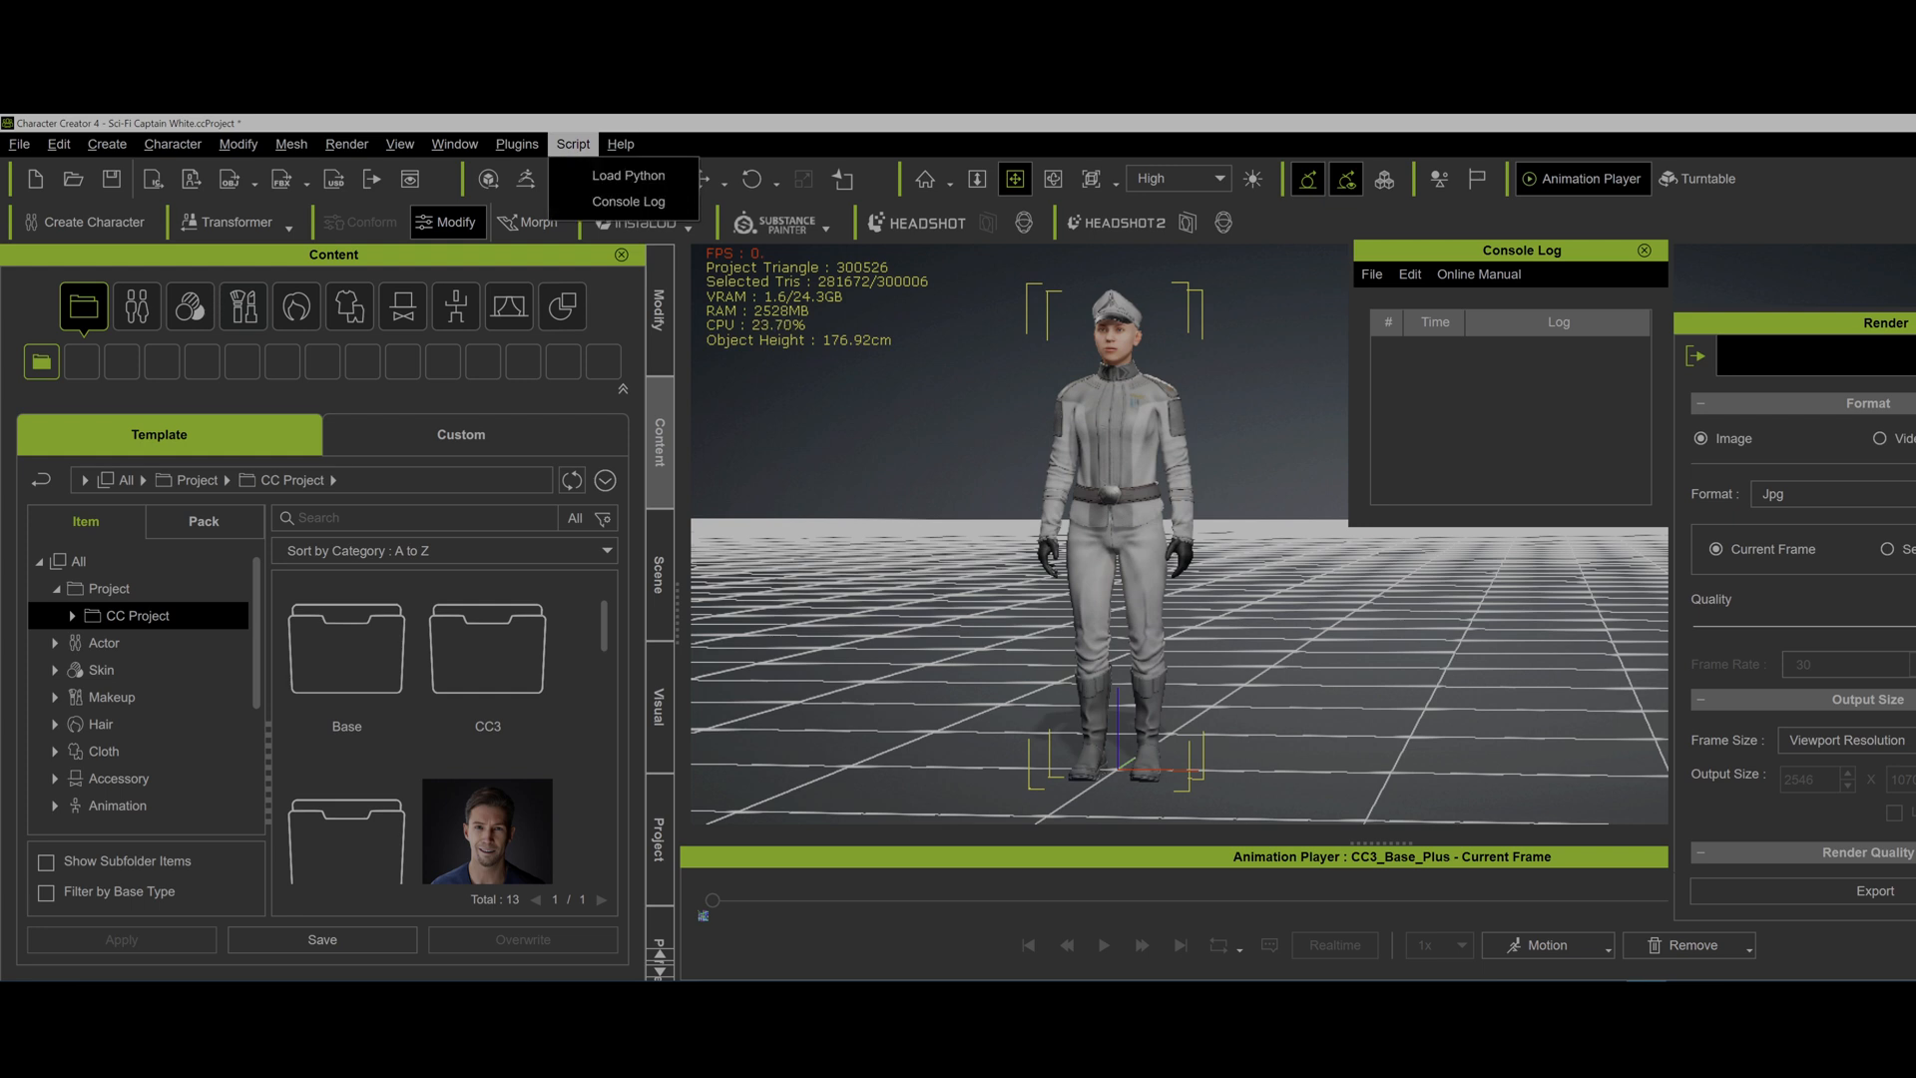
pyautogui.click(626, 175)
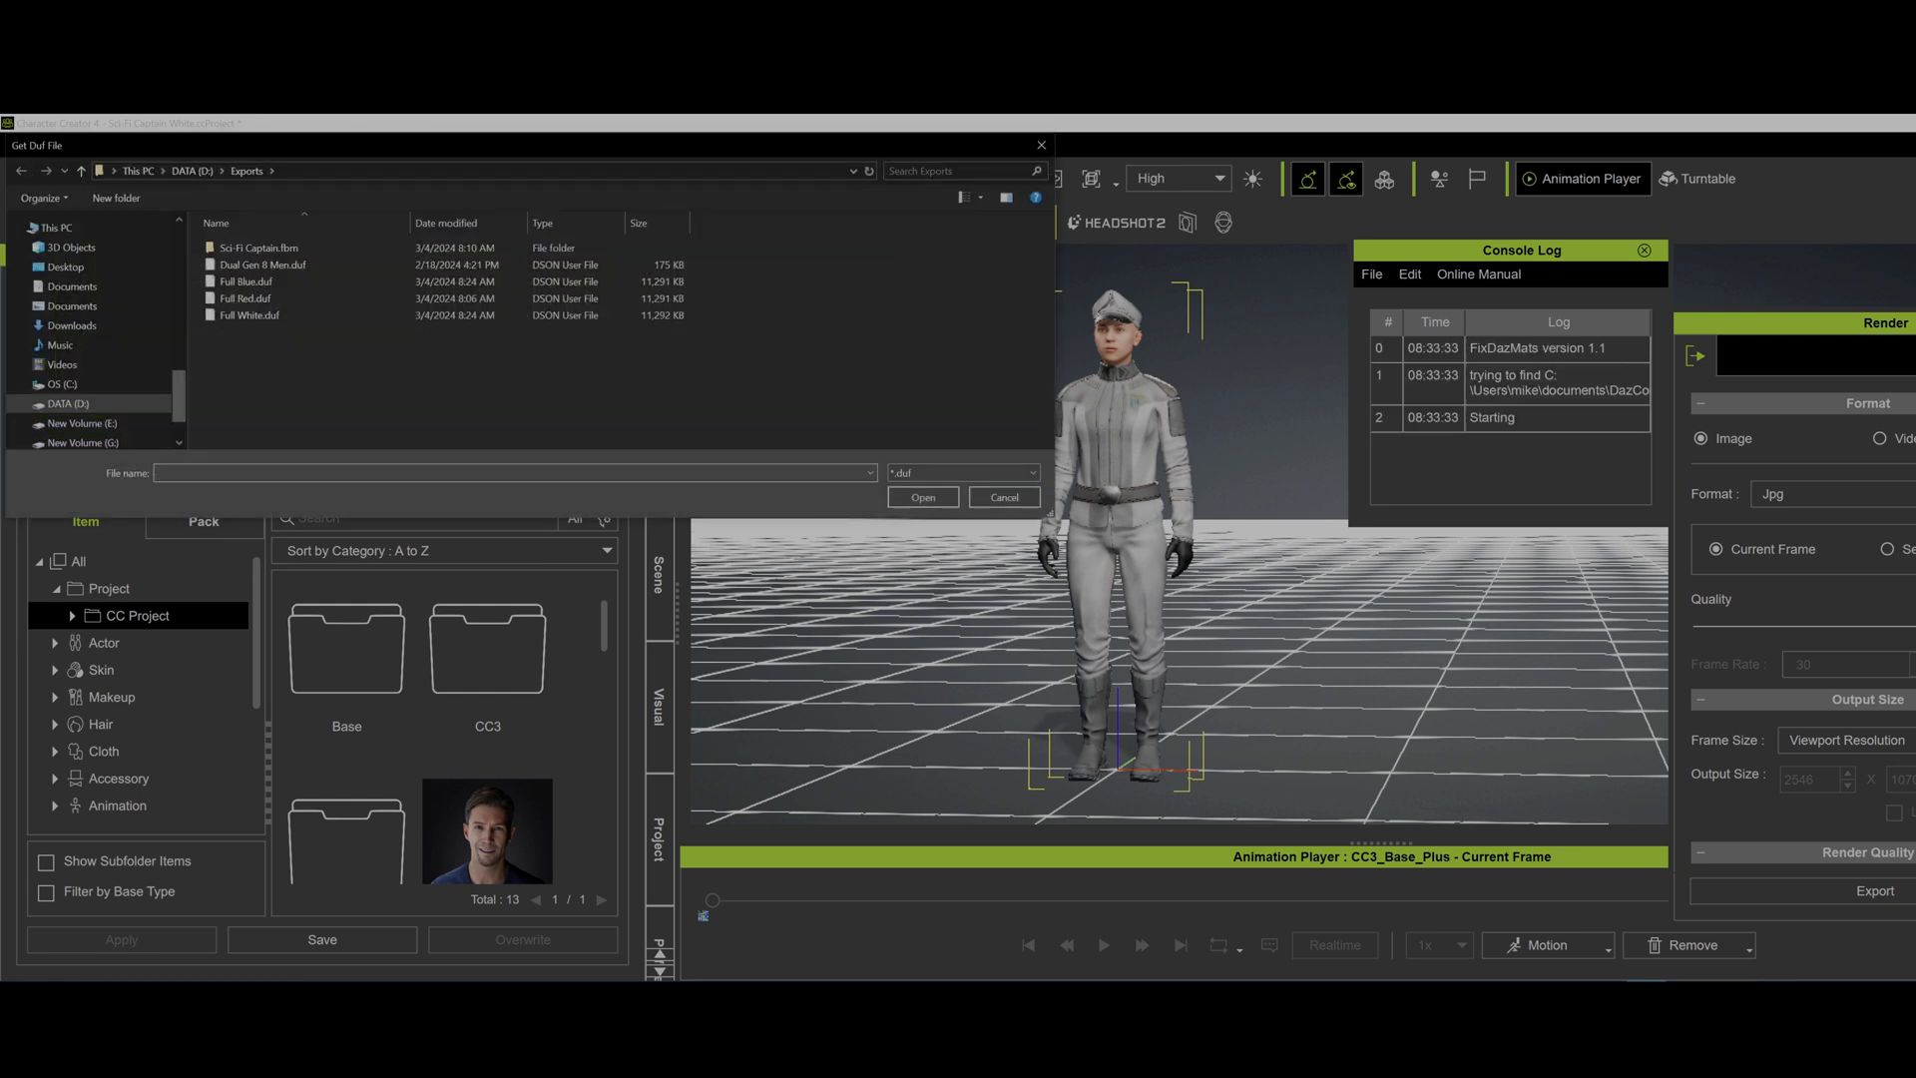
# - Browse the .duf files and load Full Red.duf into the script
pyautogui.click(248, 315)
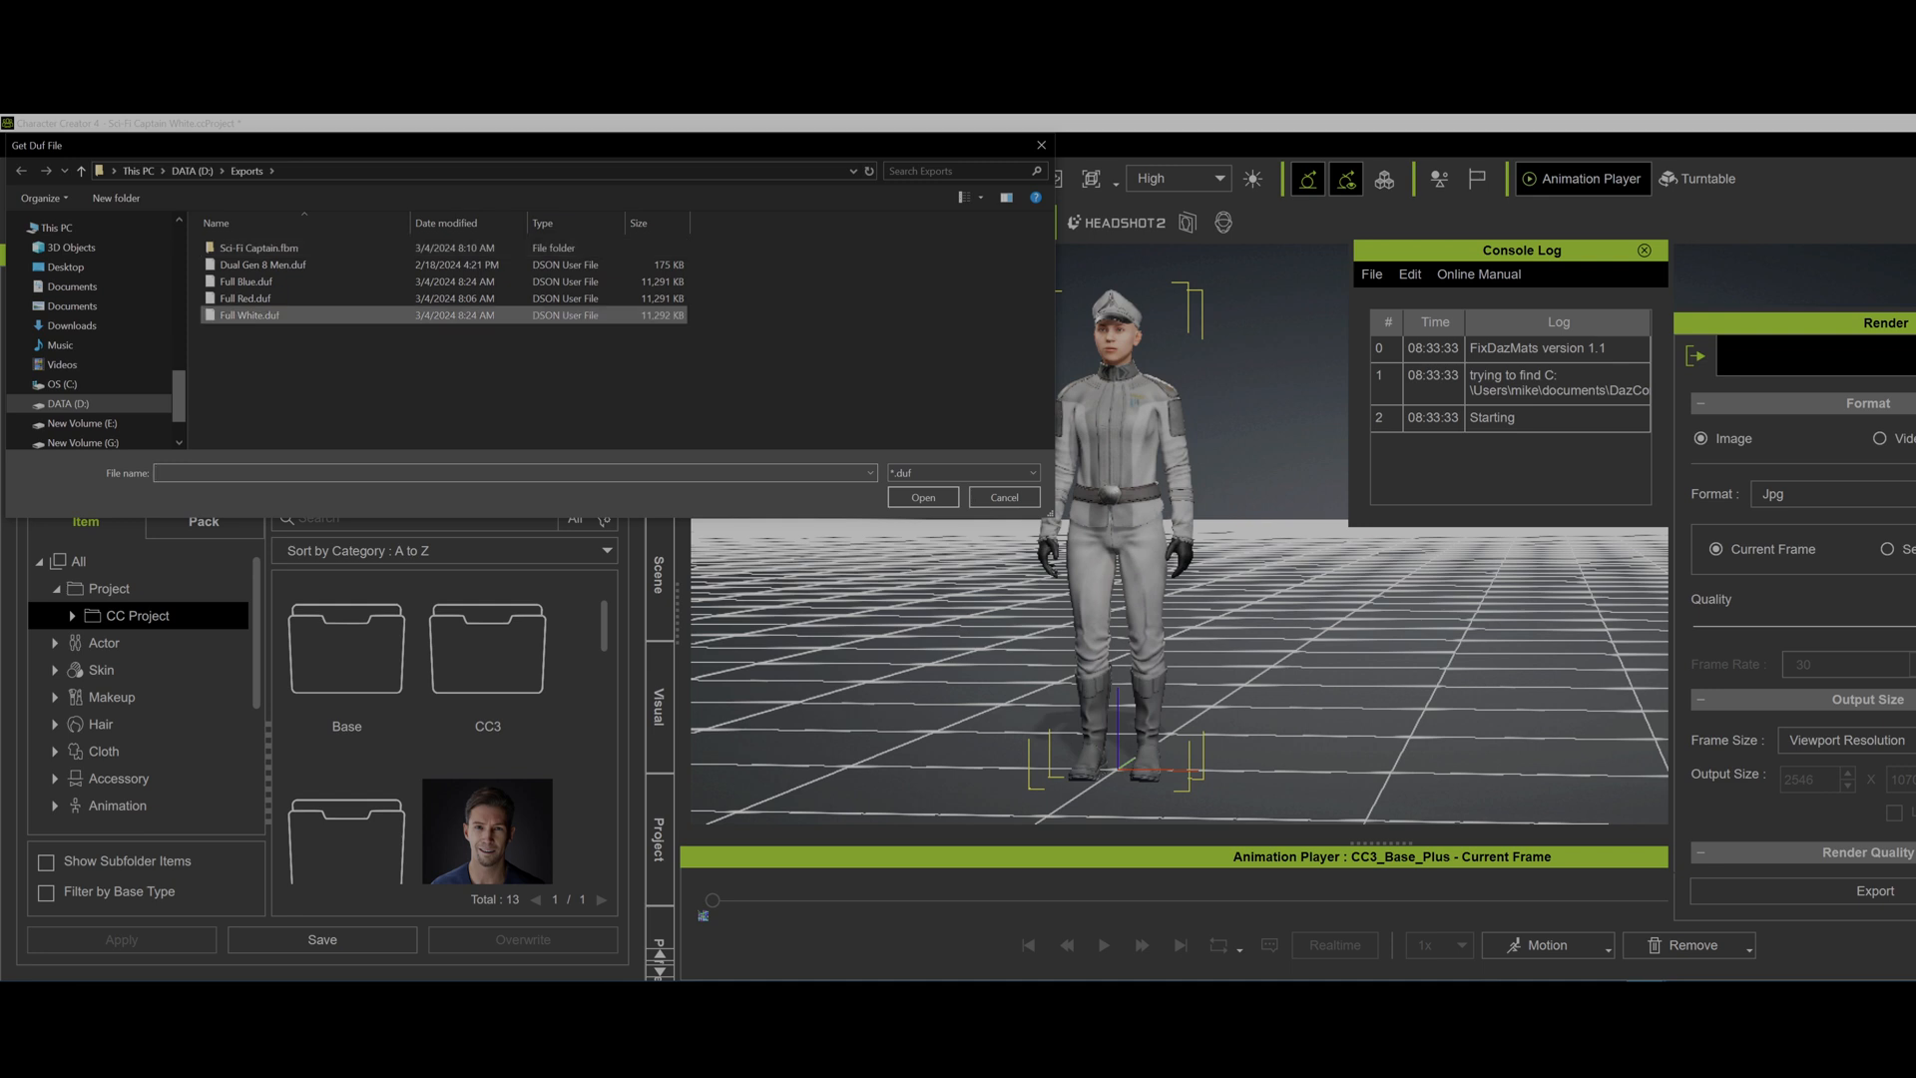
pyautogui.click(248, 315)
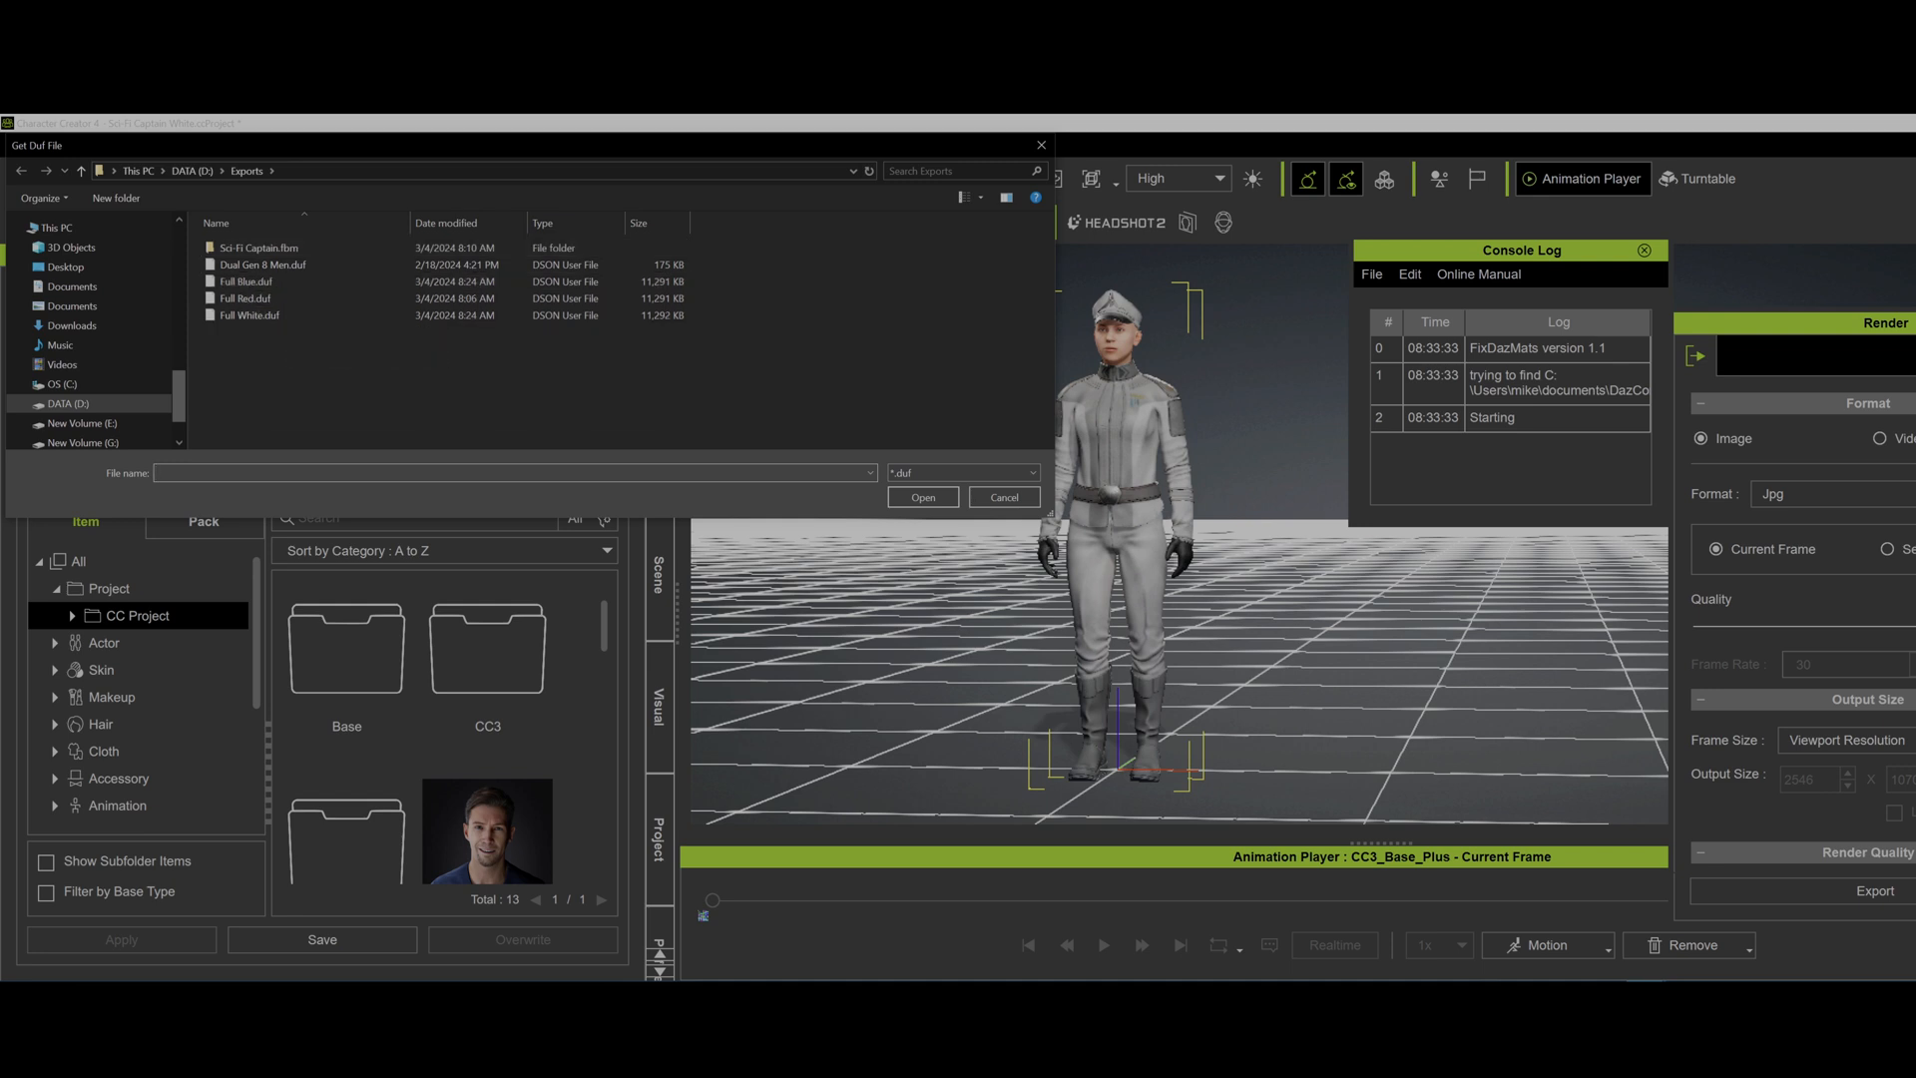
pyautogui.click(248, 282)
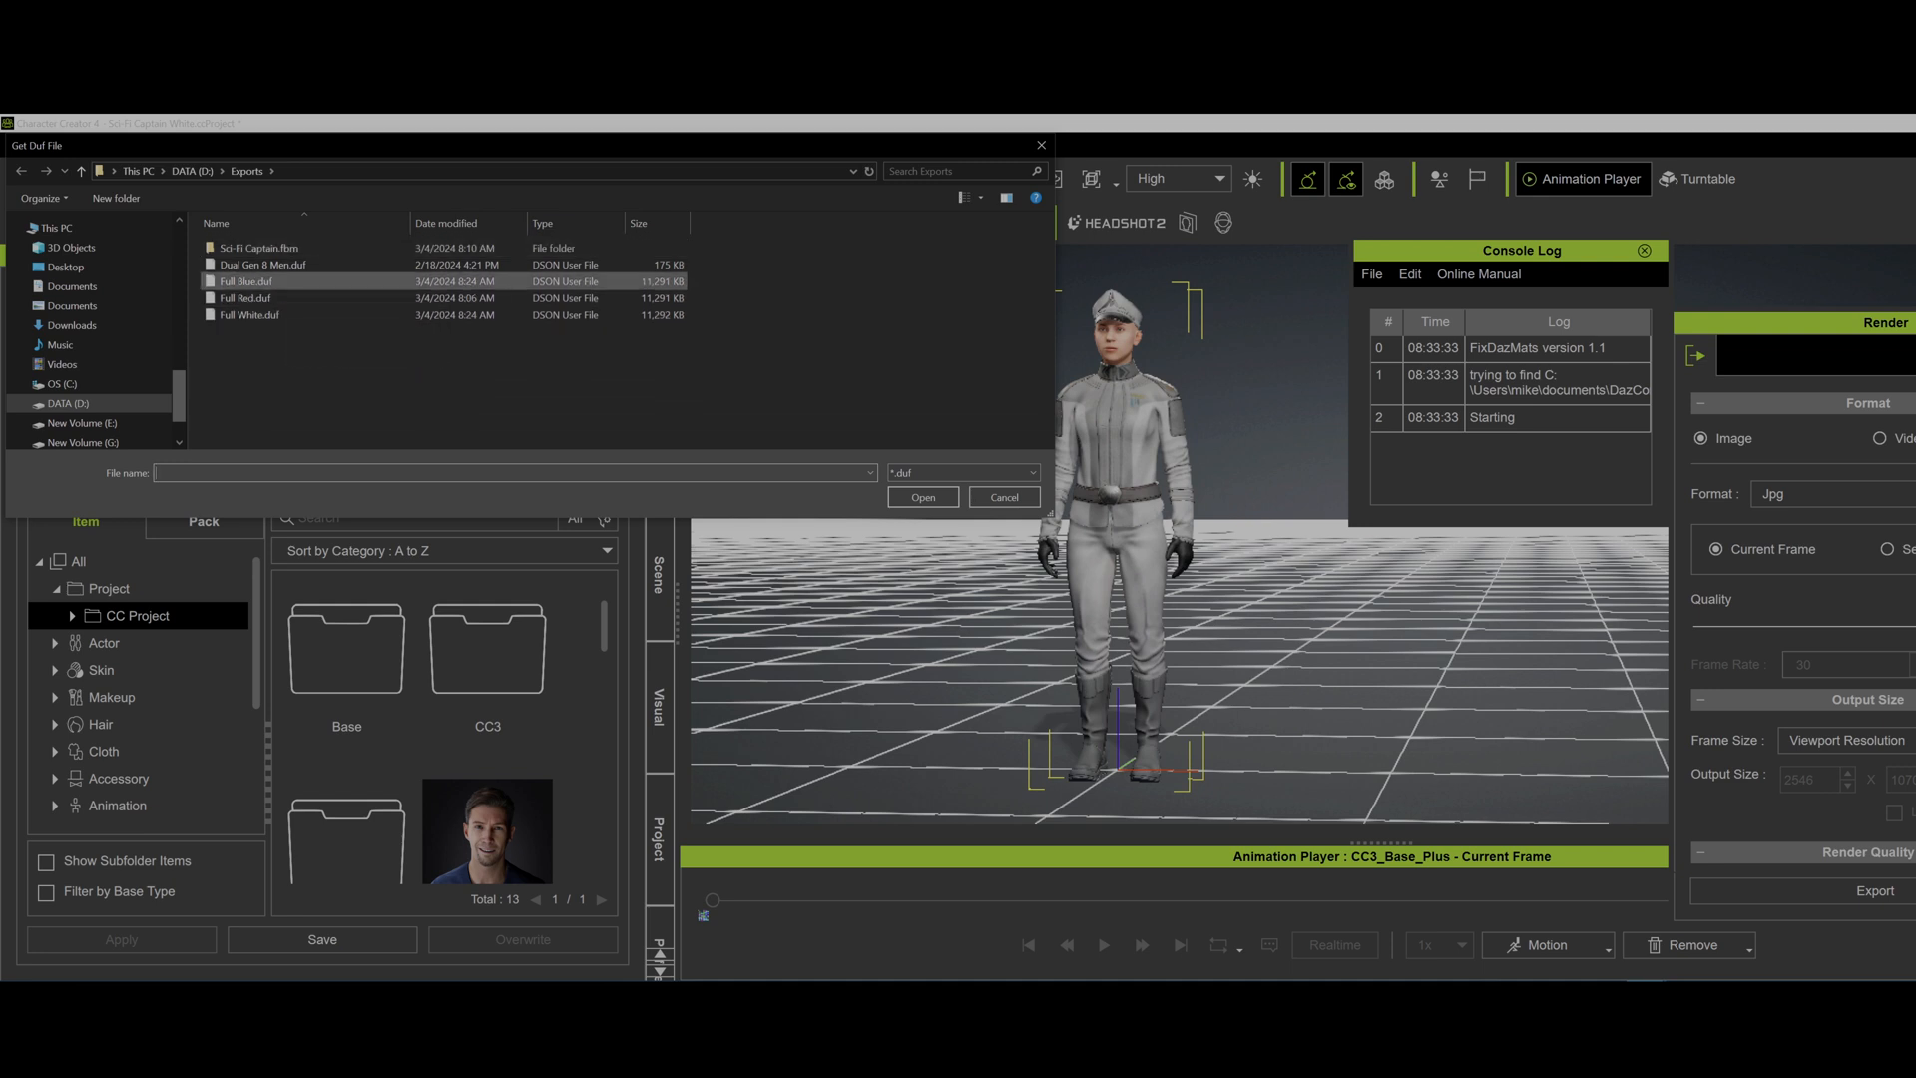
pyautogui.moveTo(245, 299)
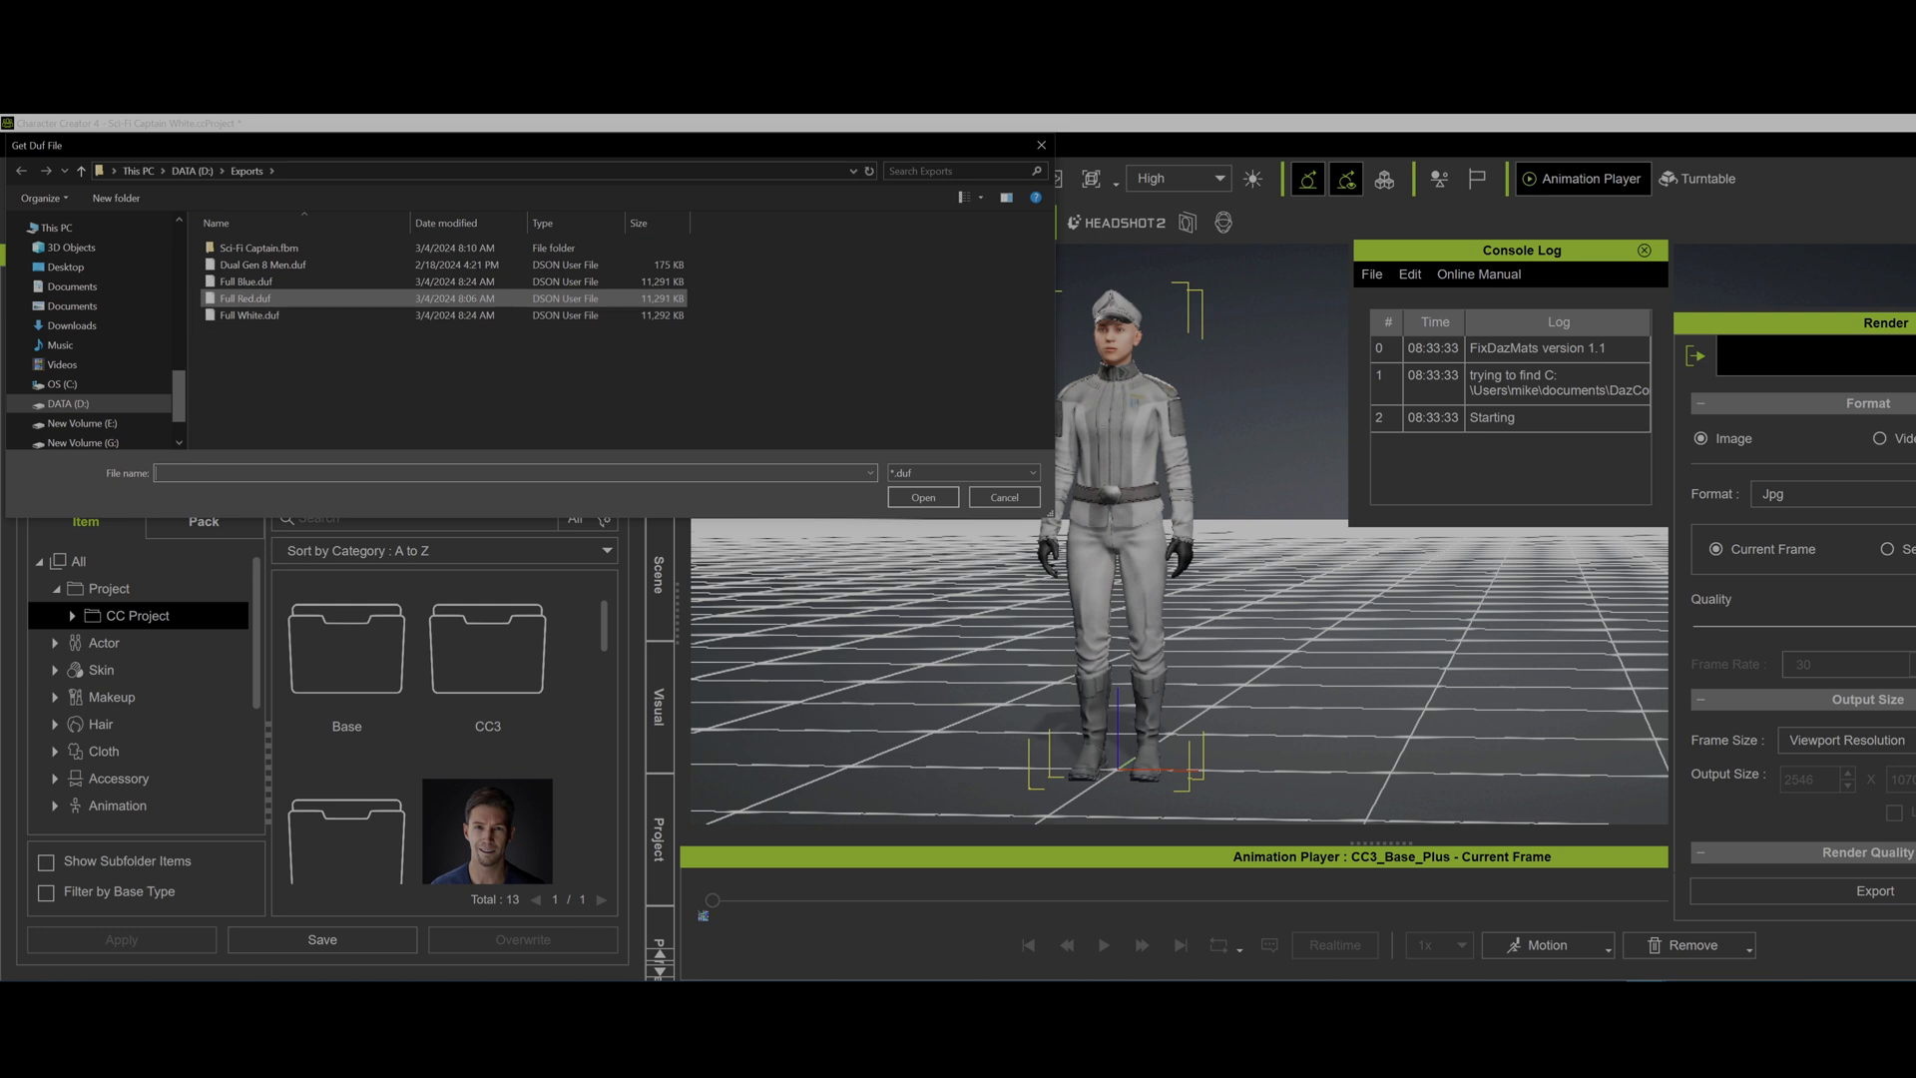
pyautogui.click(245, 298)
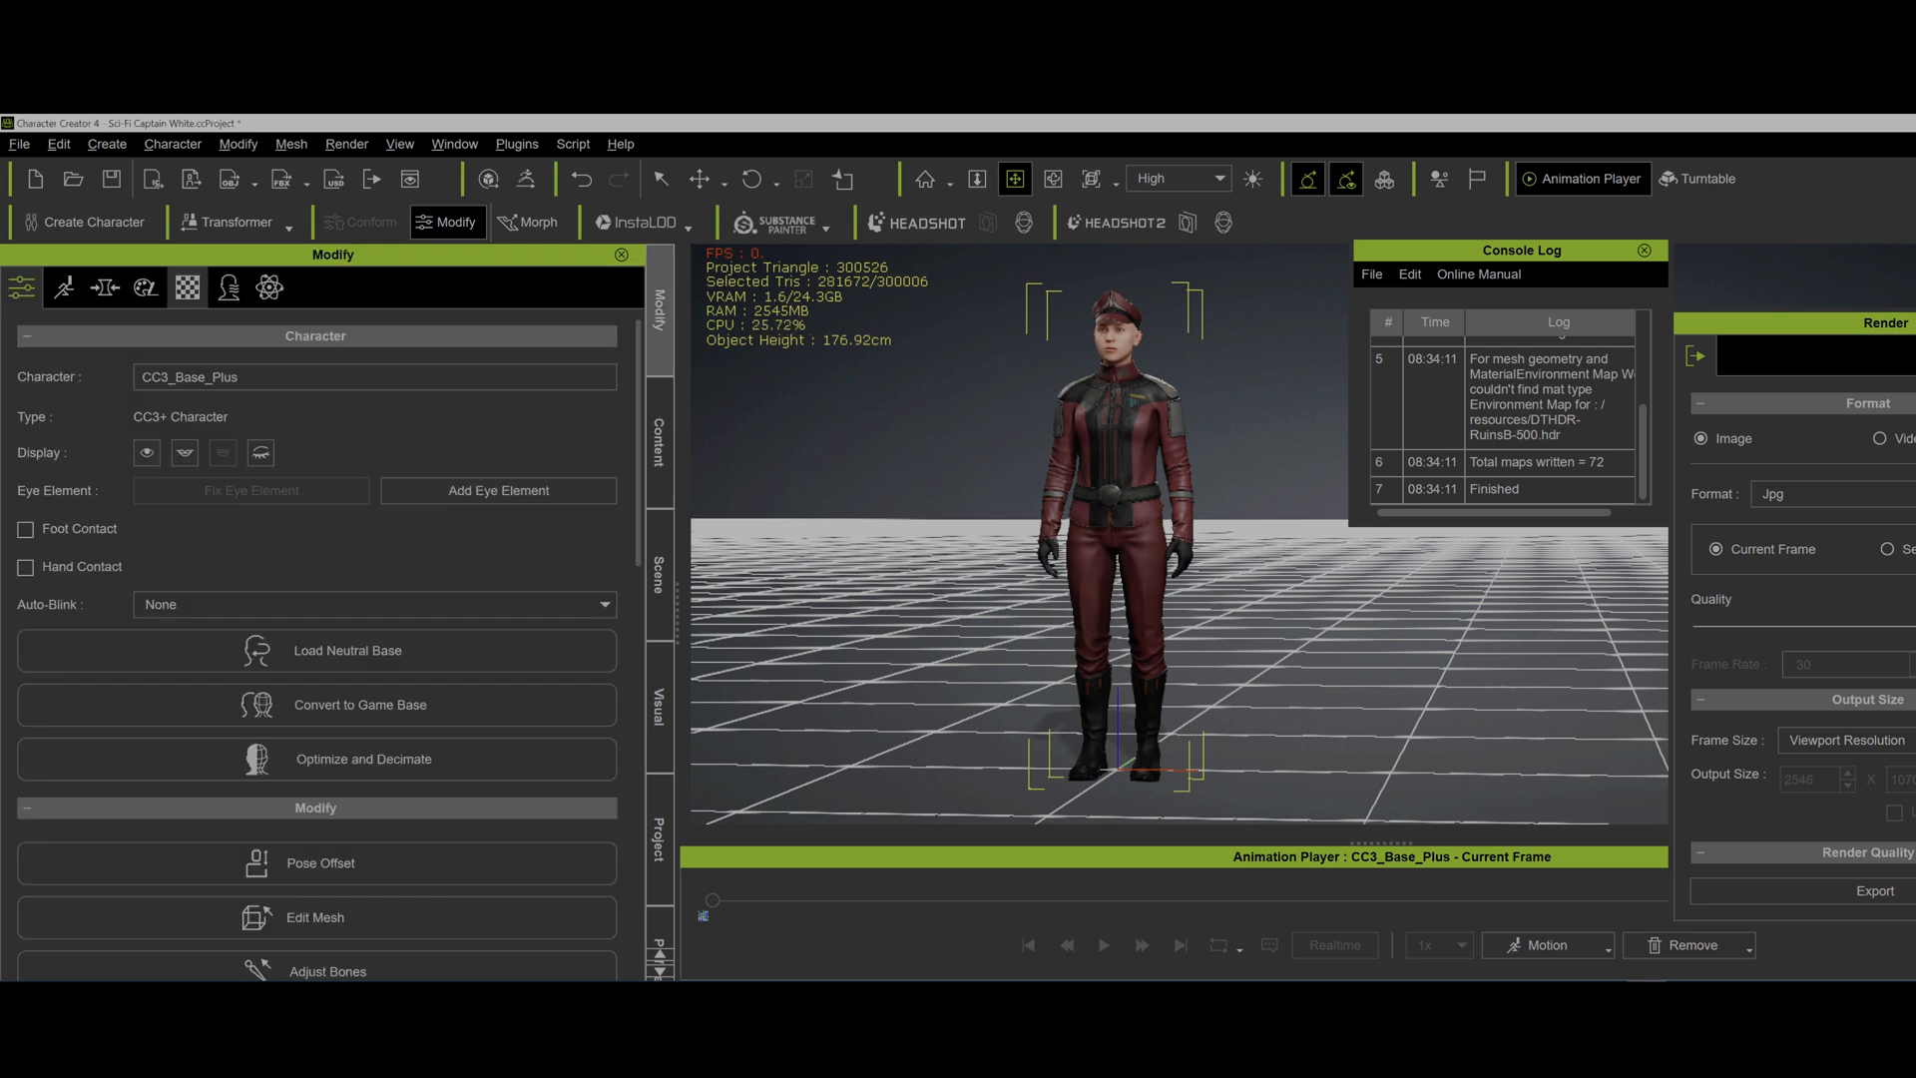
# - Show the Material List with boots, gloves, hat, jacket and pants PBR materials
pyautogui.click(185, 288)
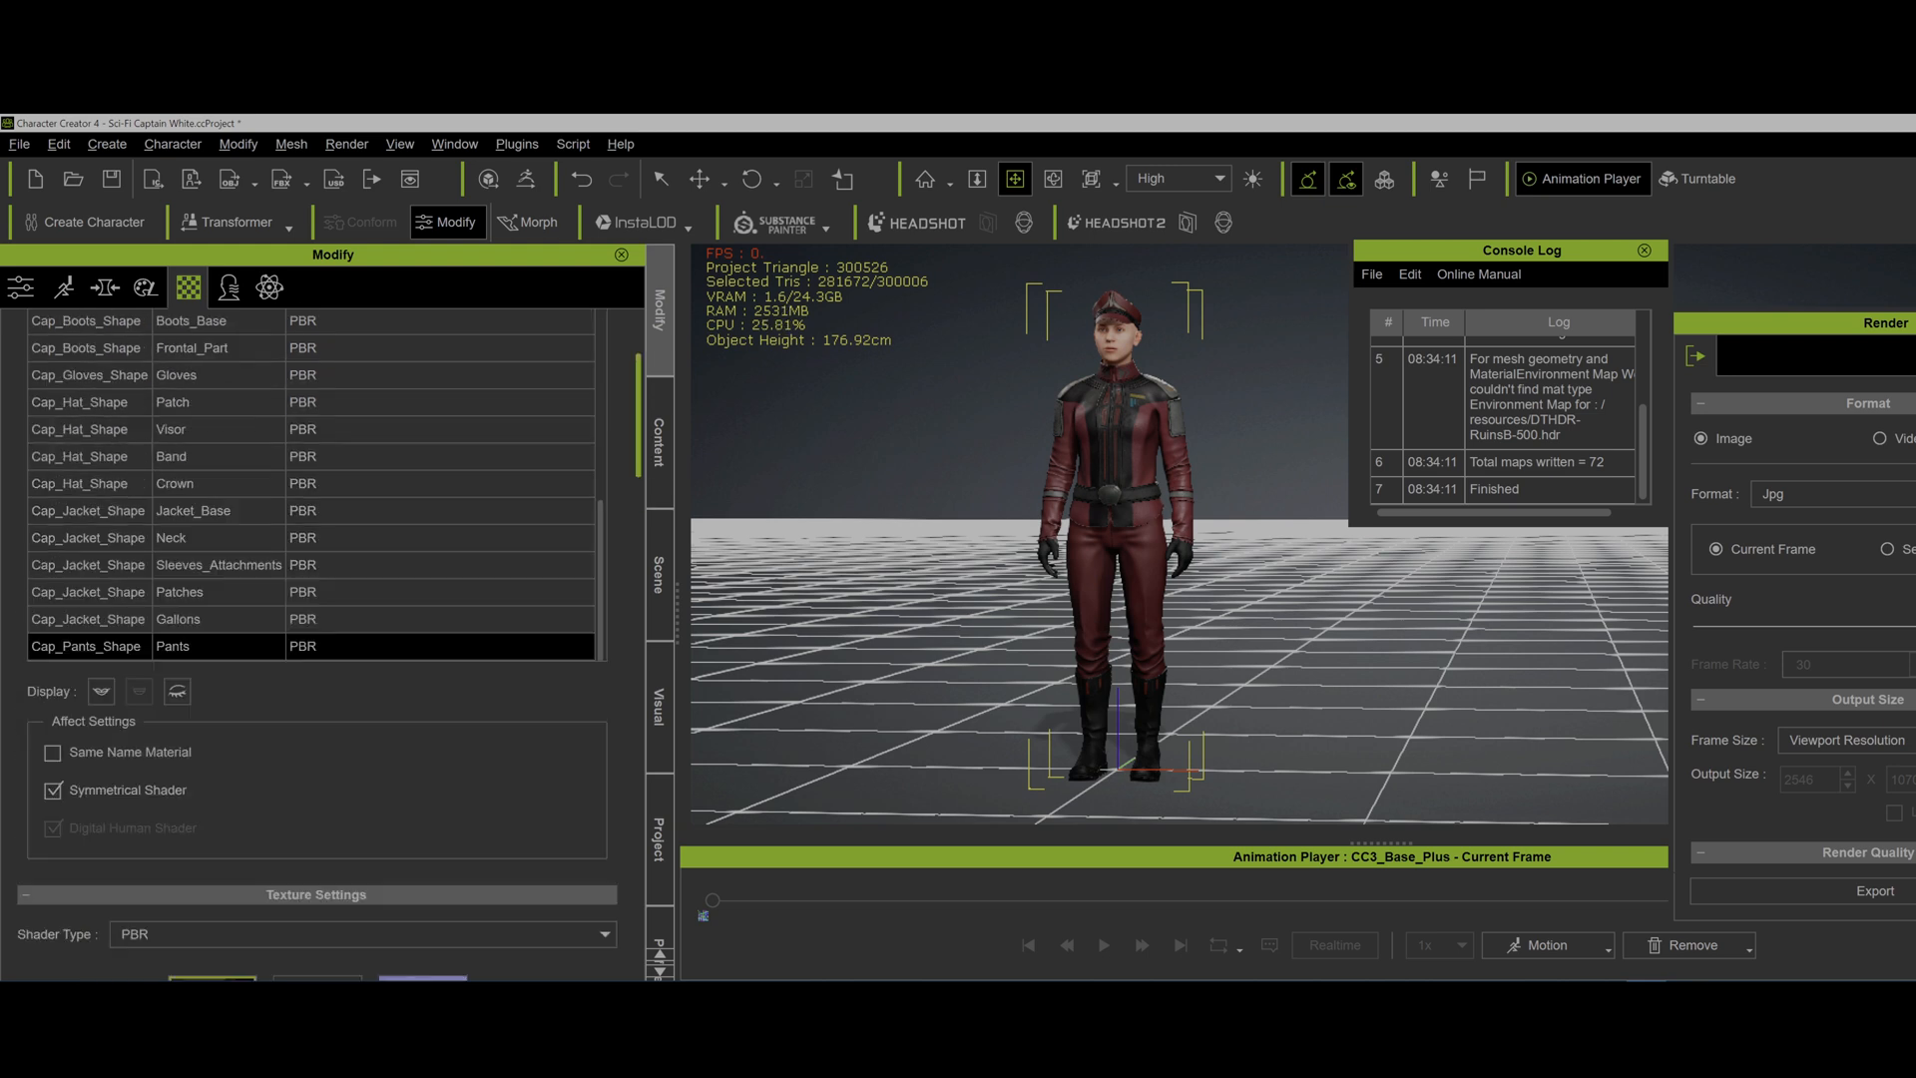
pyautogui.click(18, 143)
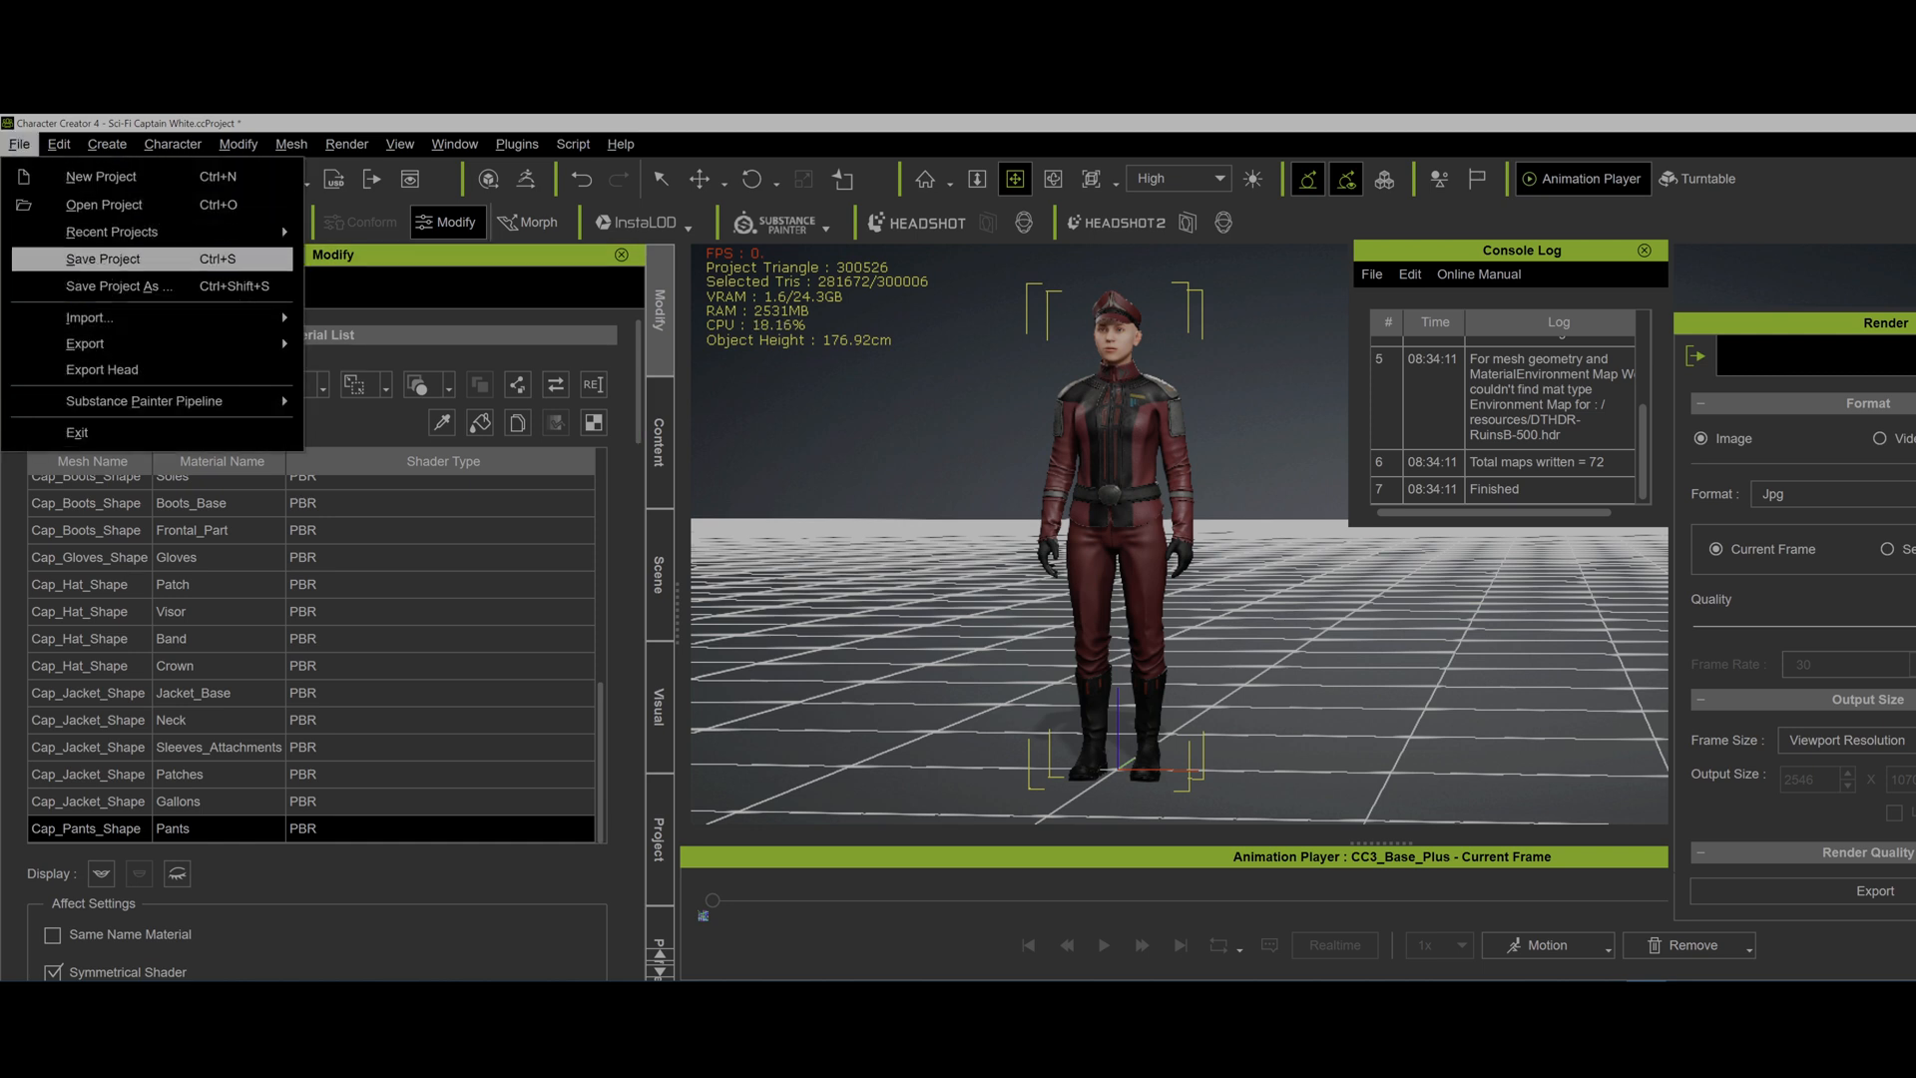
pyautogui.click(84, 343)
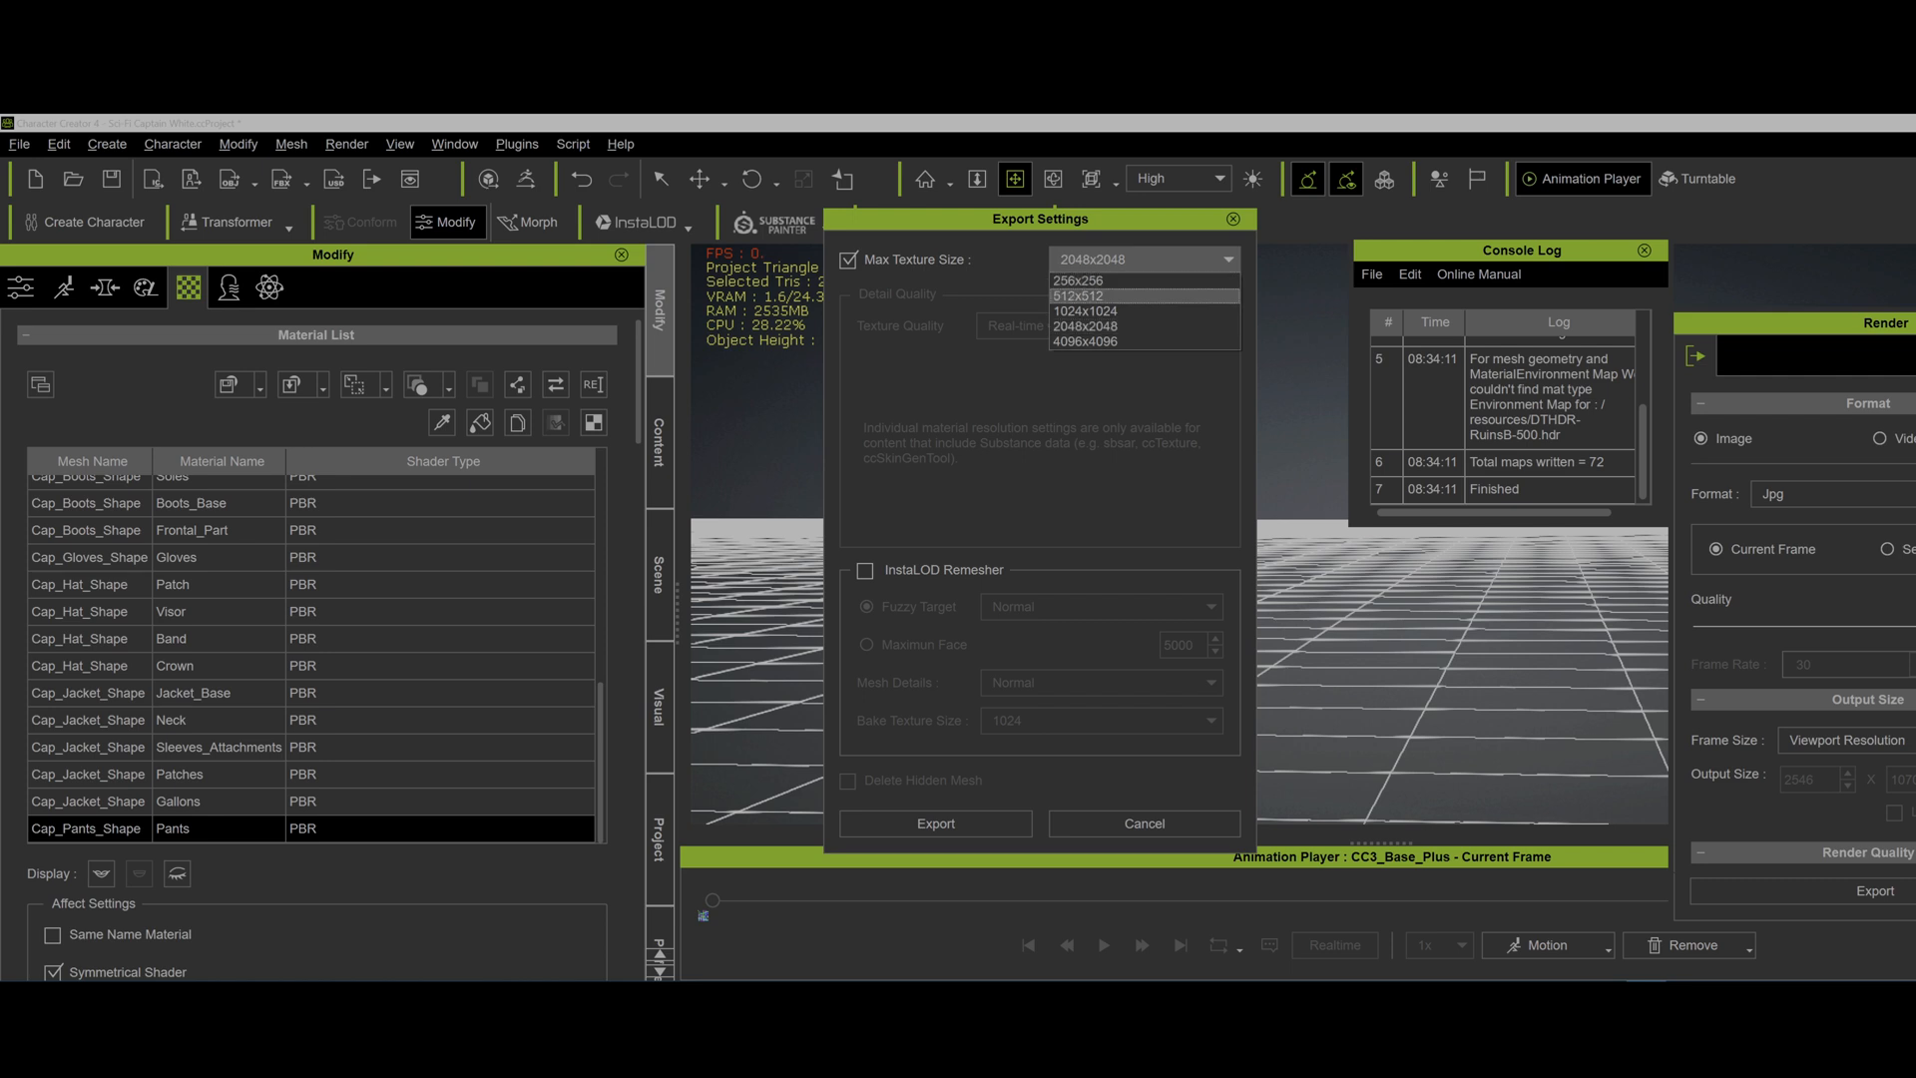
pyautogui.click(1085, 310)
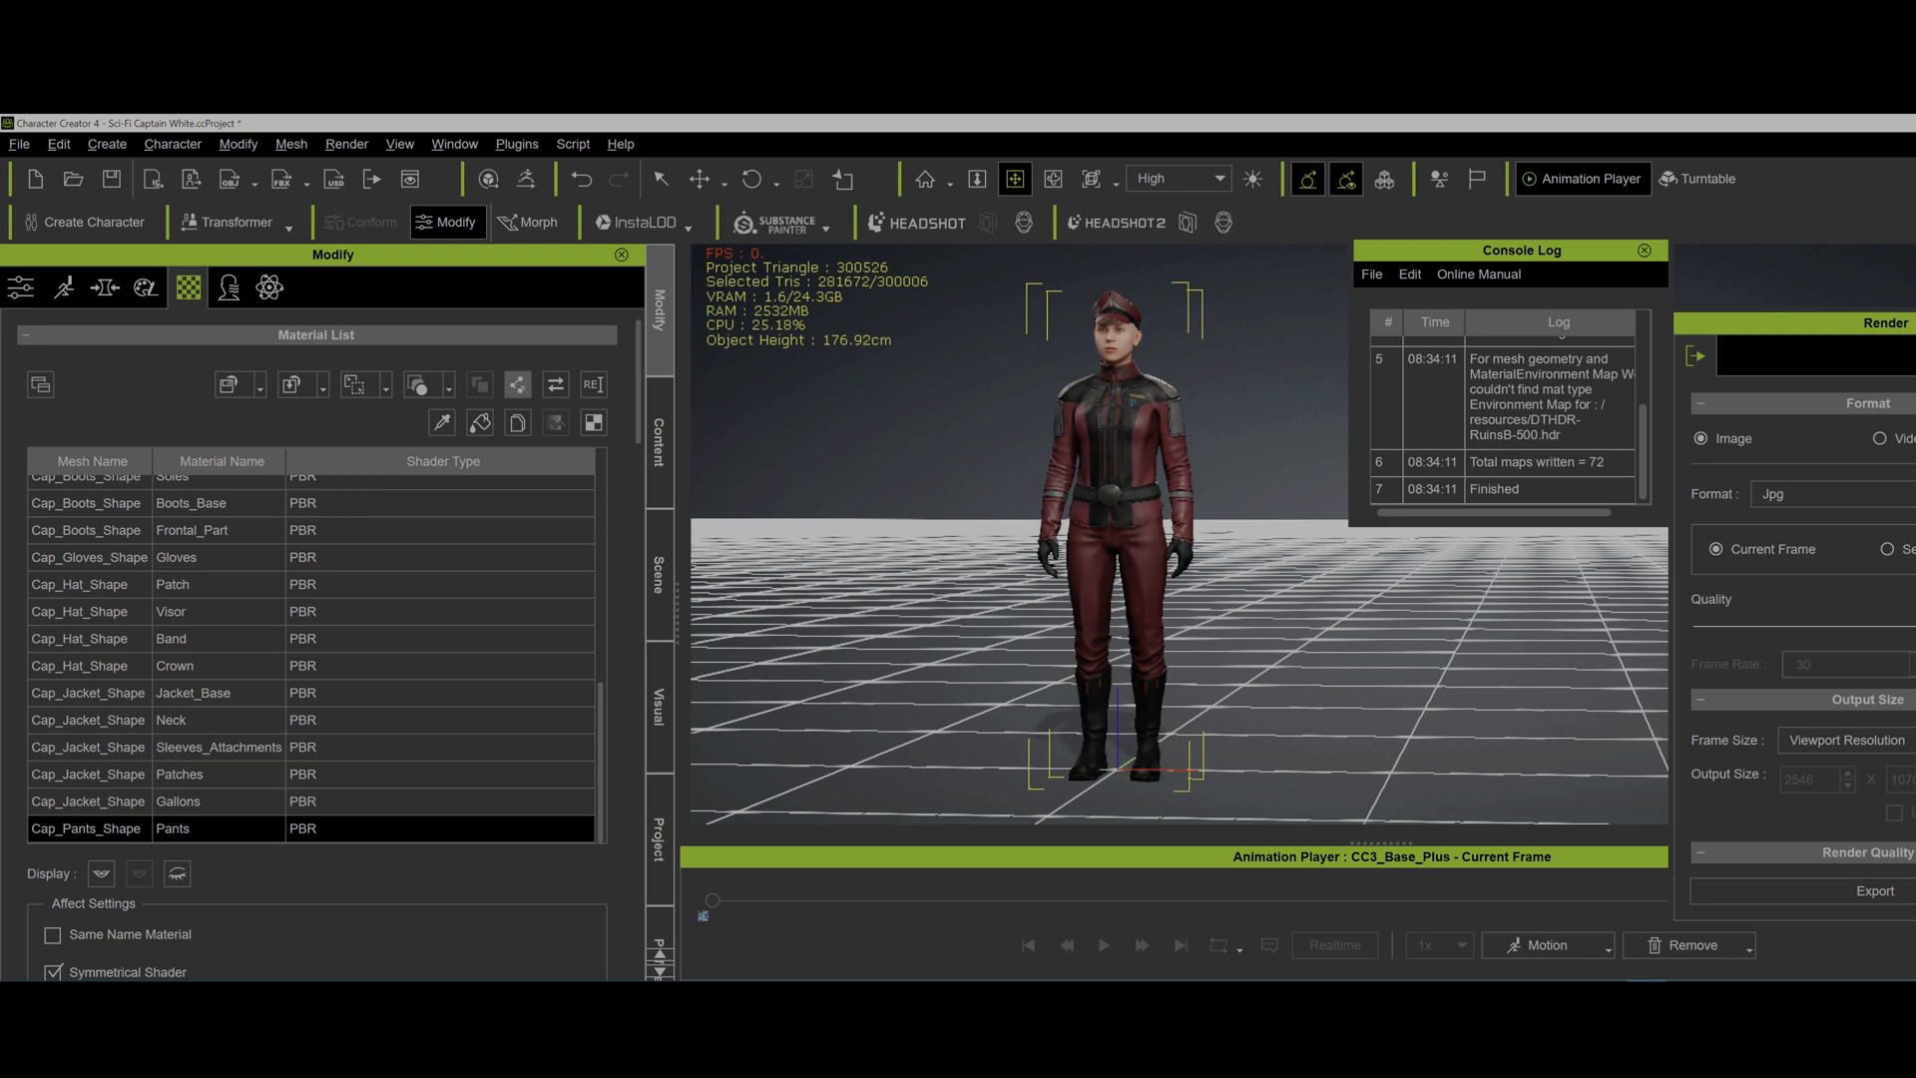
pyautogui.moveTo(517, 383)
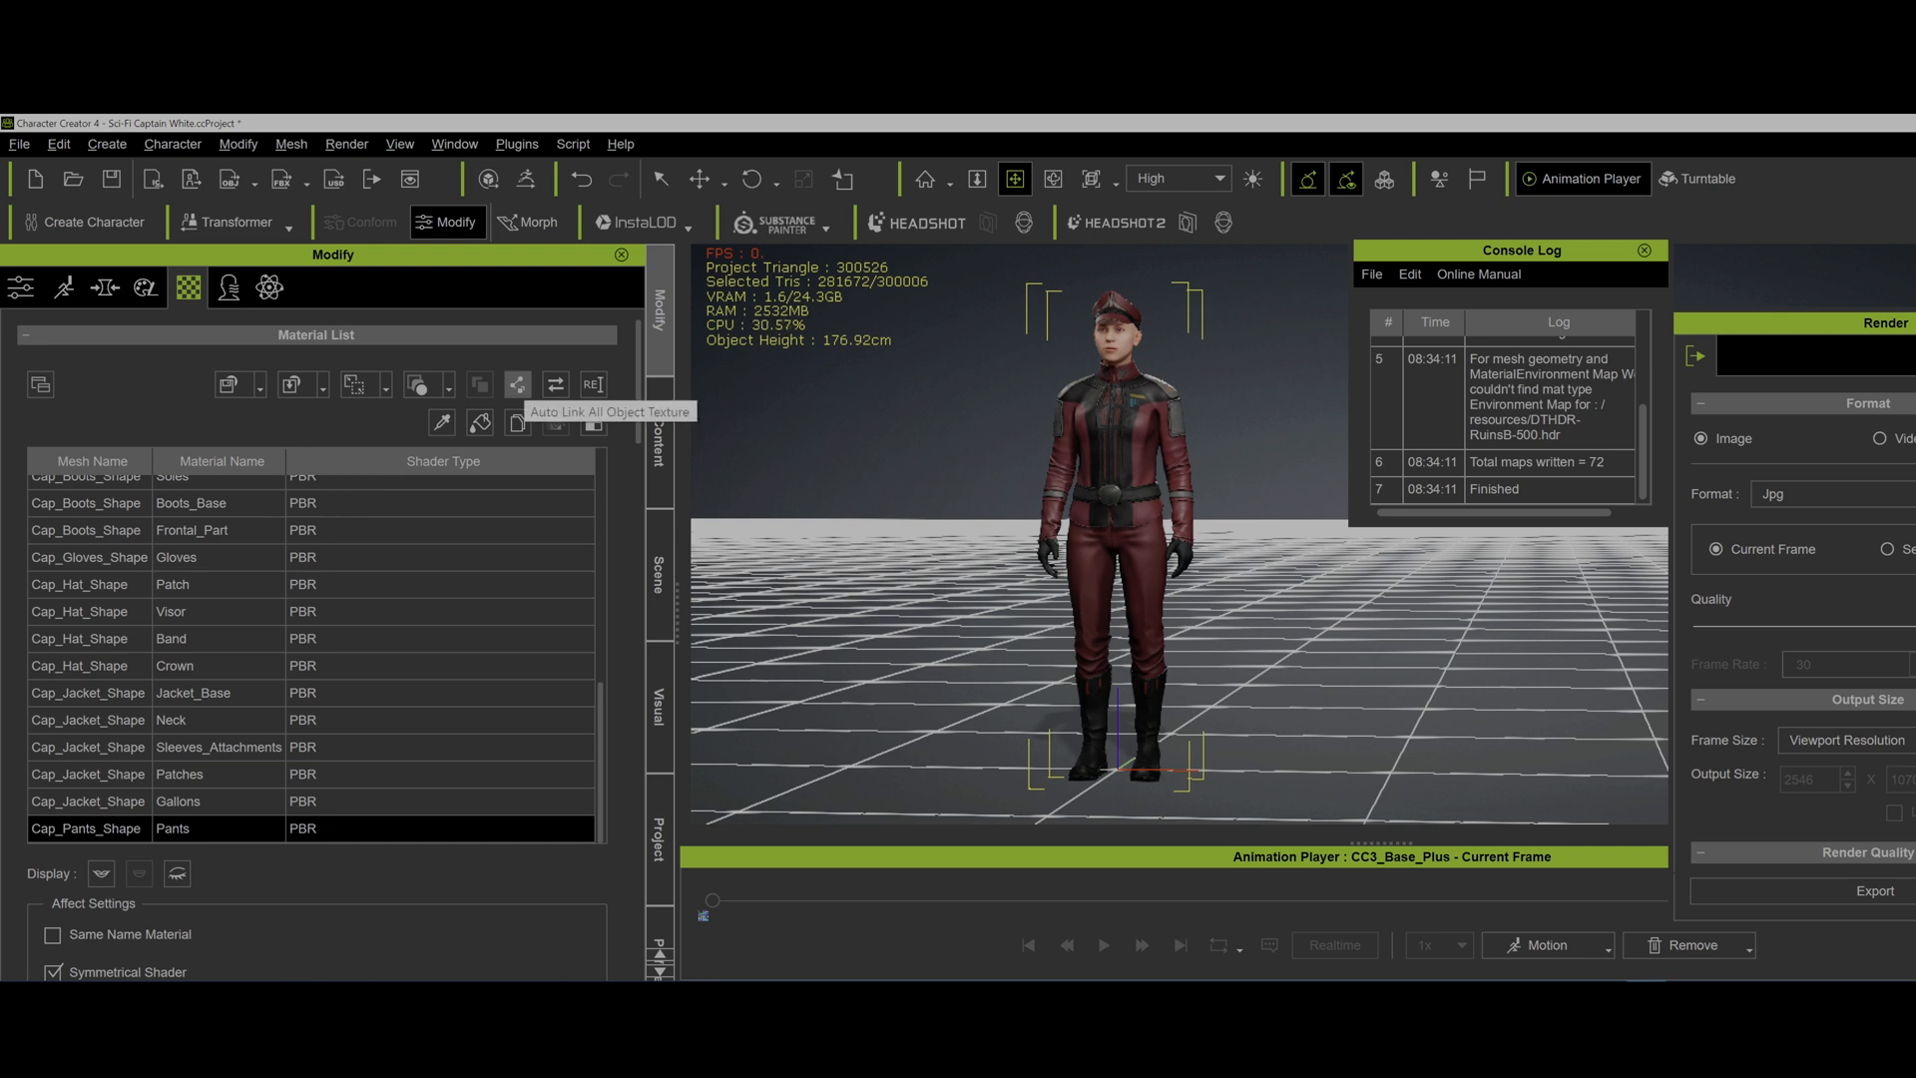